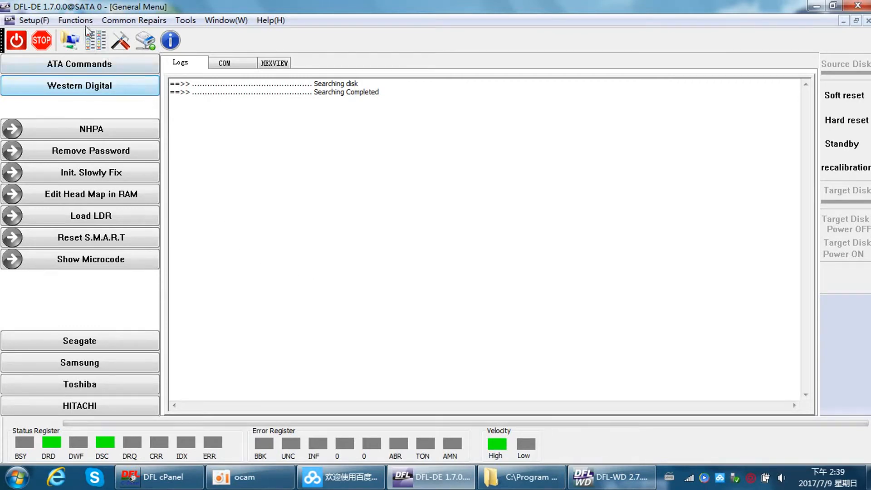
Check connected devices and modules in DFL-WD's cPanel overview, then close the cPanel
{"action": "left_click", "coordinate": [74, 20]}
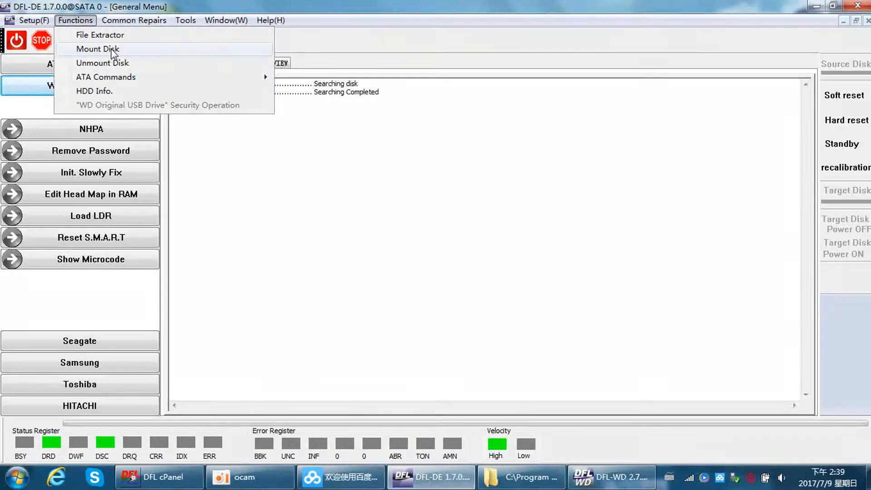
{"action": "mouse_move", "coordinate": [121, 62]}
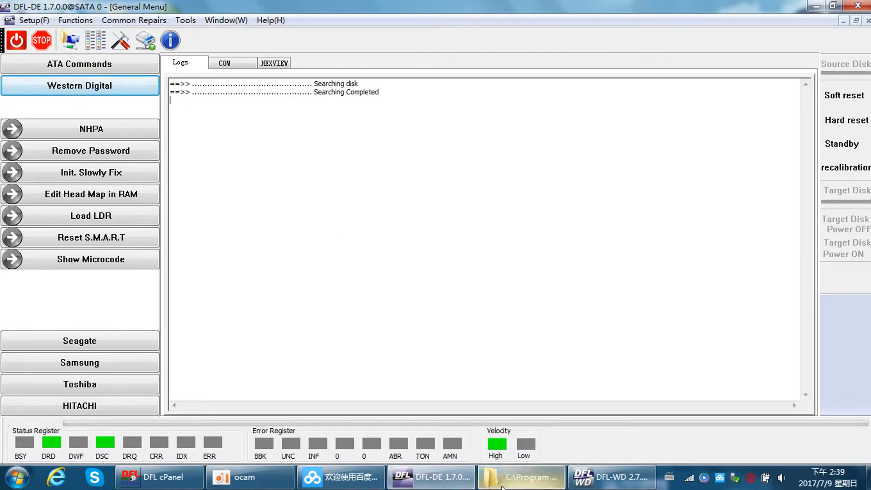
{"action": "left_click", "coordinate": [611, 477]}
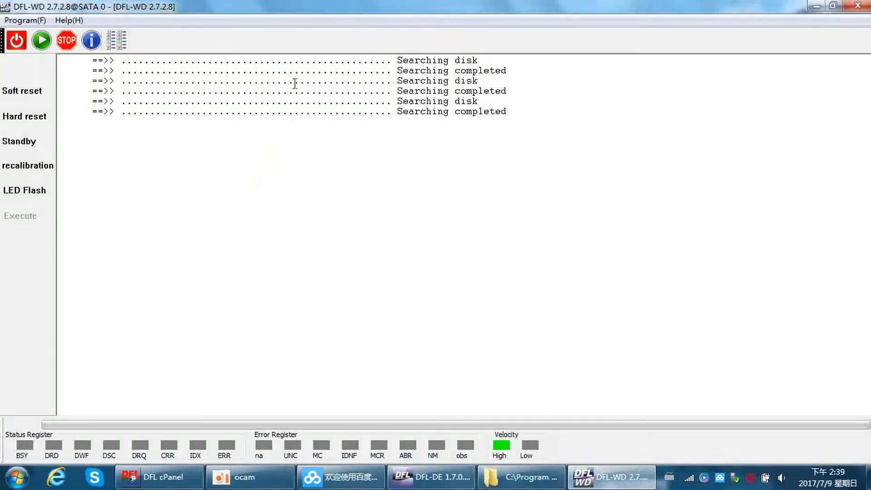
{"action": "left_click", "coordinate": [159, 476]}
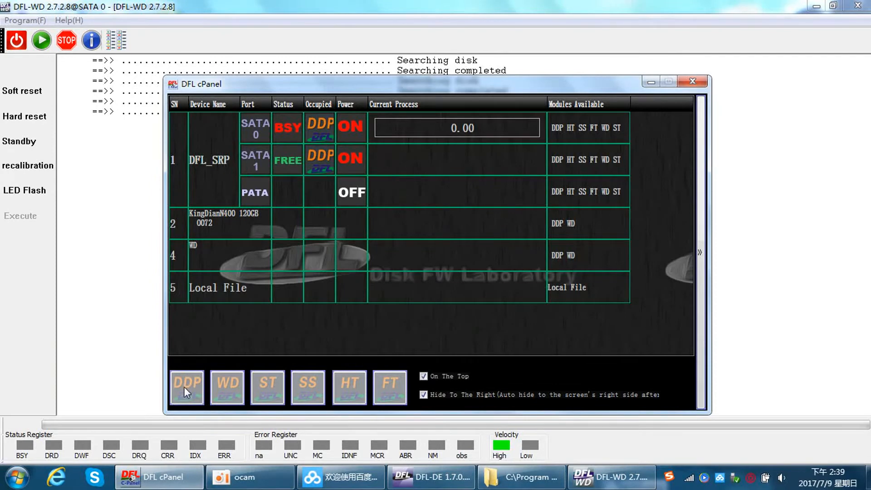
{"action": "mouse_move", "coordinate": [230, 399]}
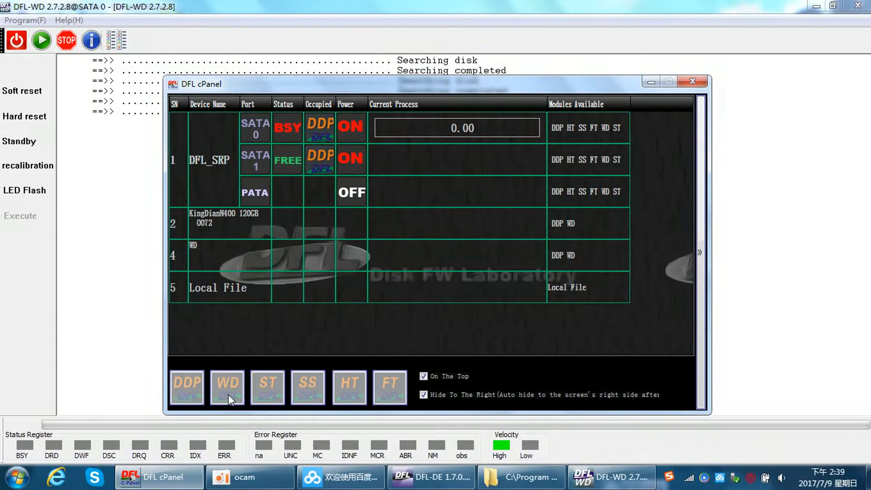
{"action": "mouse_move", "coordinate": [322, 391]}
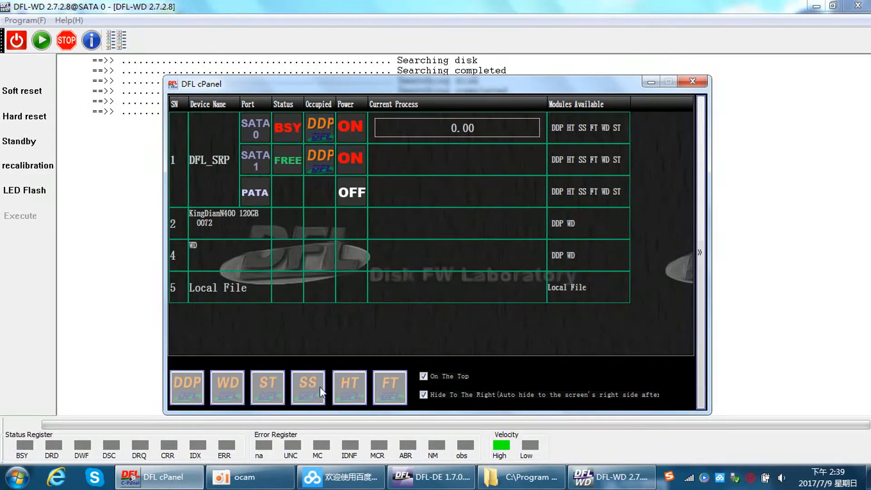
{"action": "mouse_move", "coordinate": [350, 394]}
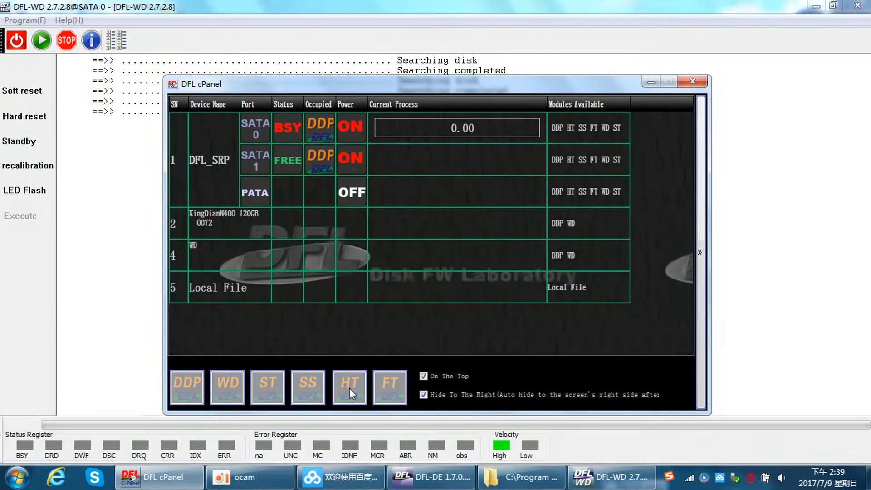
{"action": "mouse_move", "coordinate": [401, 393]}
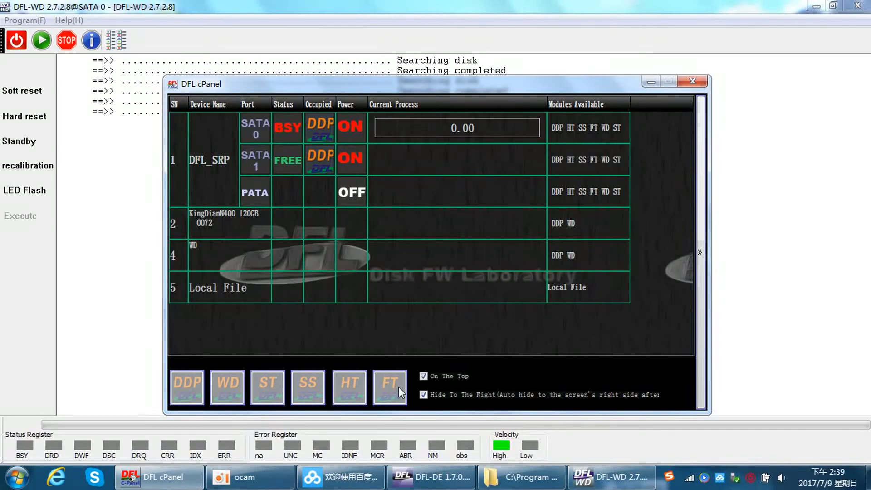
{"action": "mouse_move", "coordinate": [316, 355]}
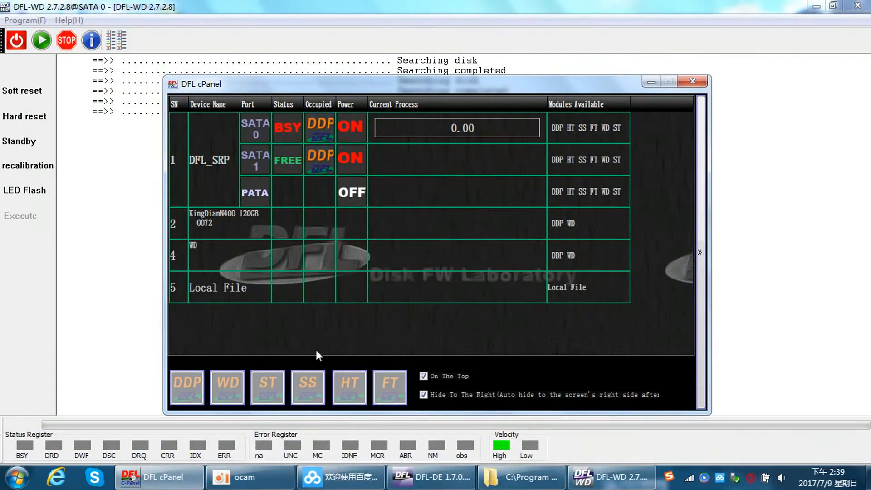
{"action": "mouse_move", "coordinate": [374, 382]}
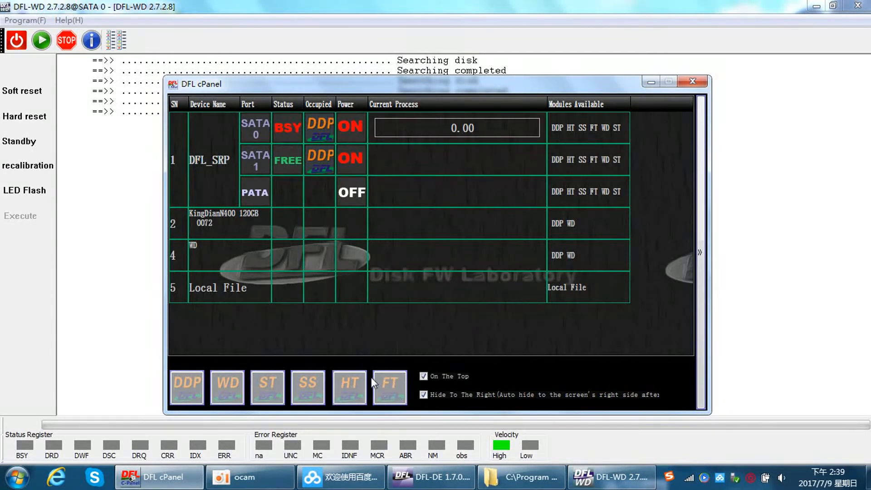
{"action": "mouse_move", "coordinate": [186, 388]}
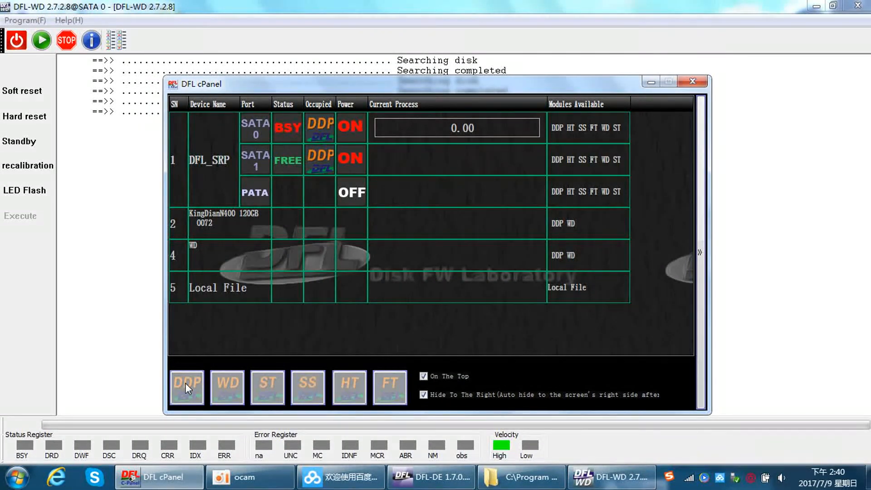
{"action": "mouse_move", "coordinate": [227, 272]}
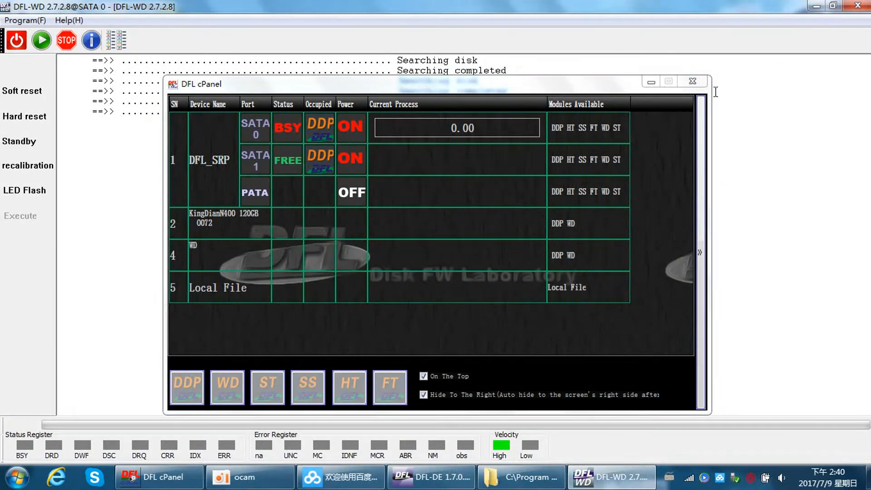
{"action": "left_click", "coordinate": [693, 82]}
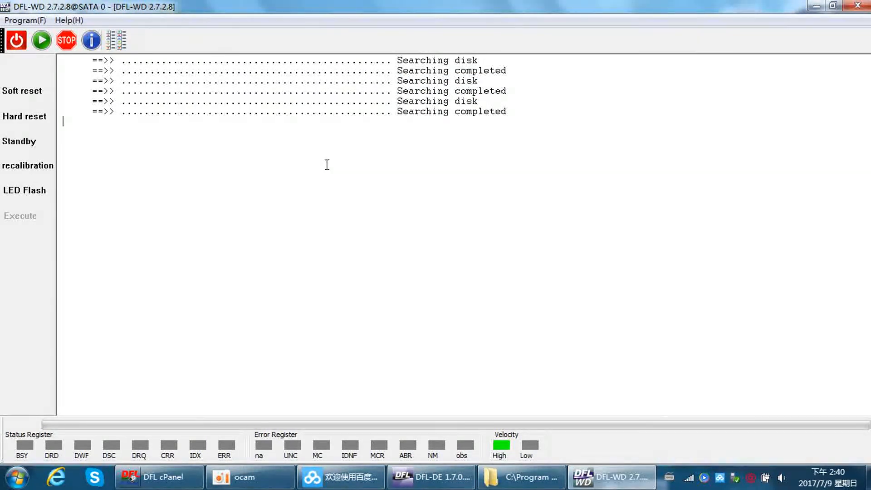
Return to DFL-DE and view the bad sector scan screen for the source disk
{"action": "left_click", "coordinate": [430, 477]}
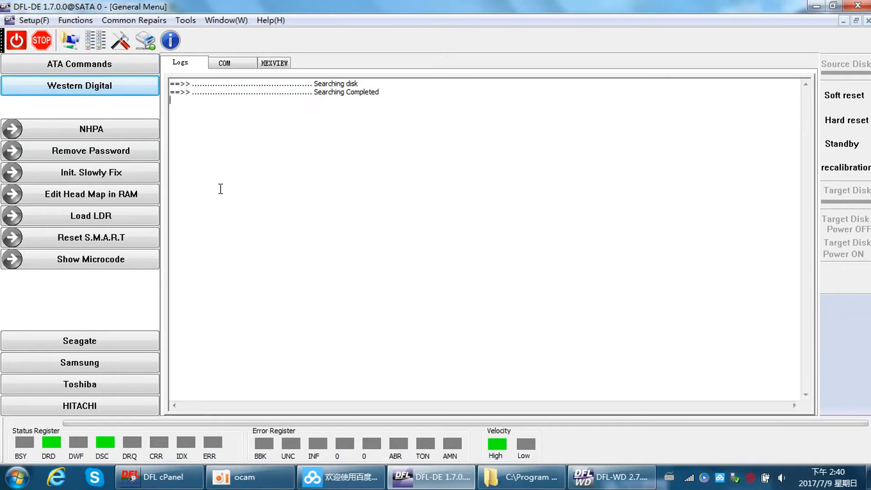
{"action": "mouse_move", "coordinate": [95, 40]}
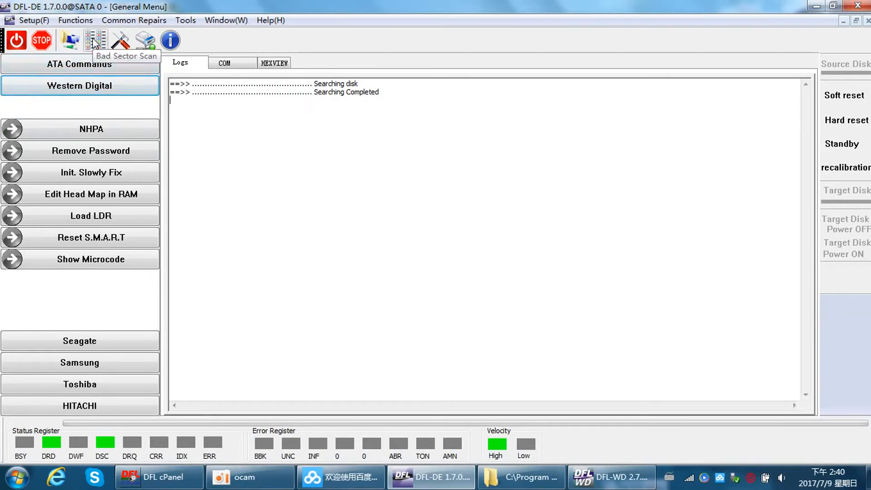
{"action": "left_click", "coordinate": [96, 40]}
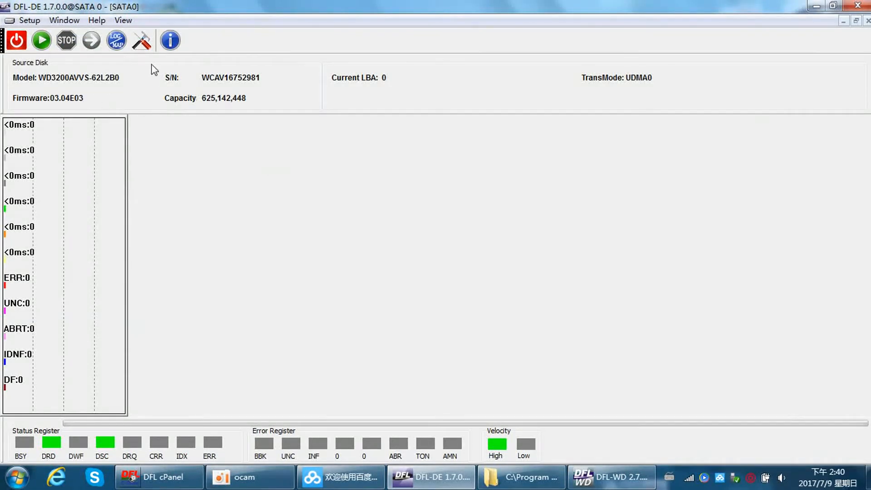
{"action": "mouse_move", "coordinate": [103, 97]}
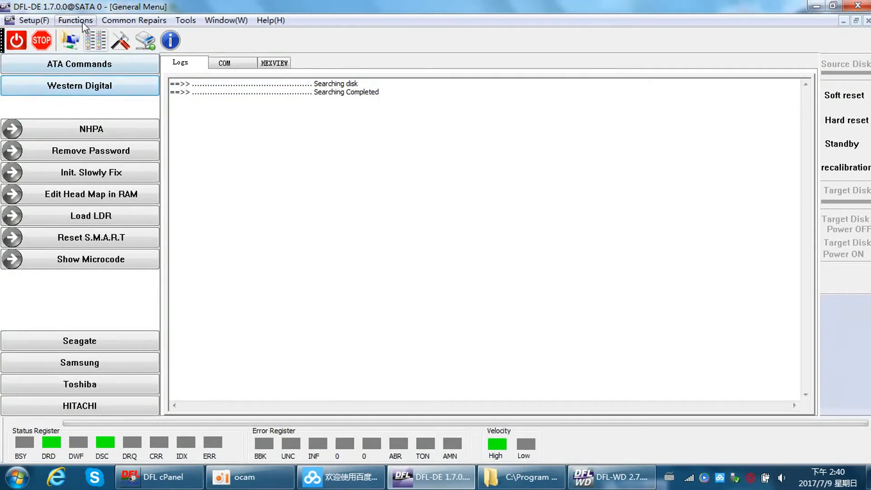
Mount the hard disk via Functions > Mount Disk, dismiss the success message, and show the desktop
{"action": "left_click", "coordinate": [75, 20]}
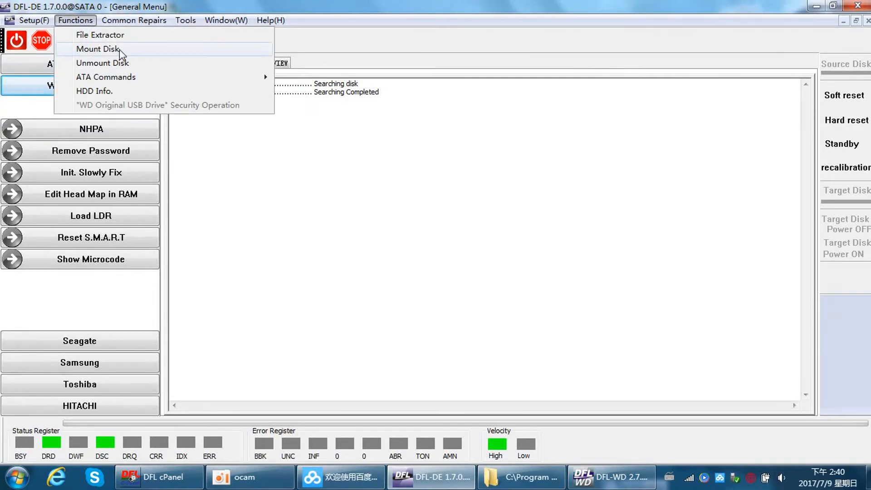
{"action": "left_click", "coordinate": [98, 49]}
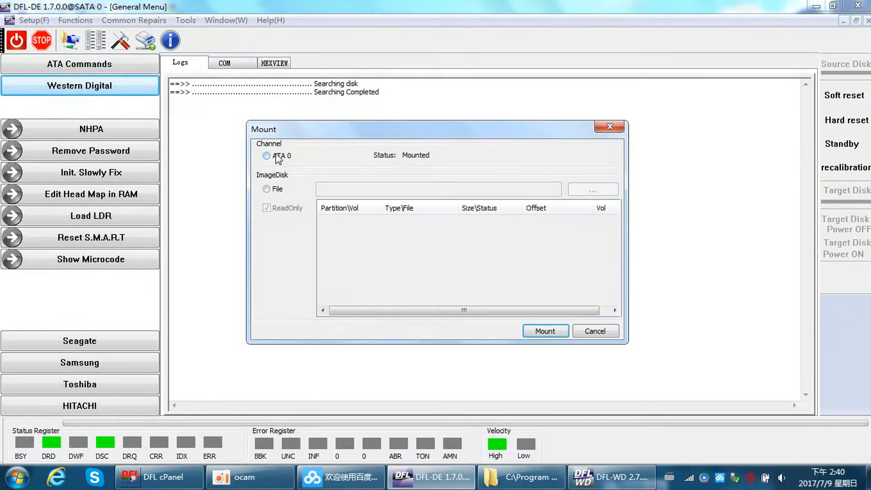
{"action": "left_click", "coordinate": [545, 330]}
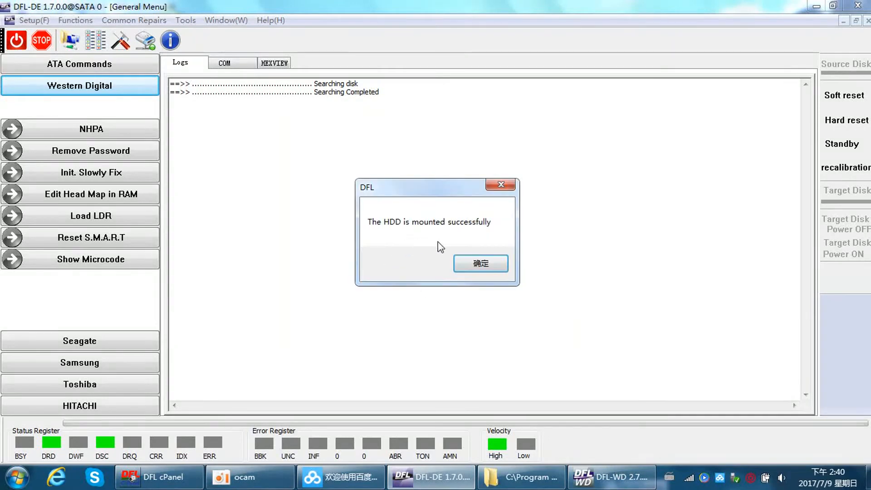
{"action": "mouse_move", "coordinate": [415, 238]}
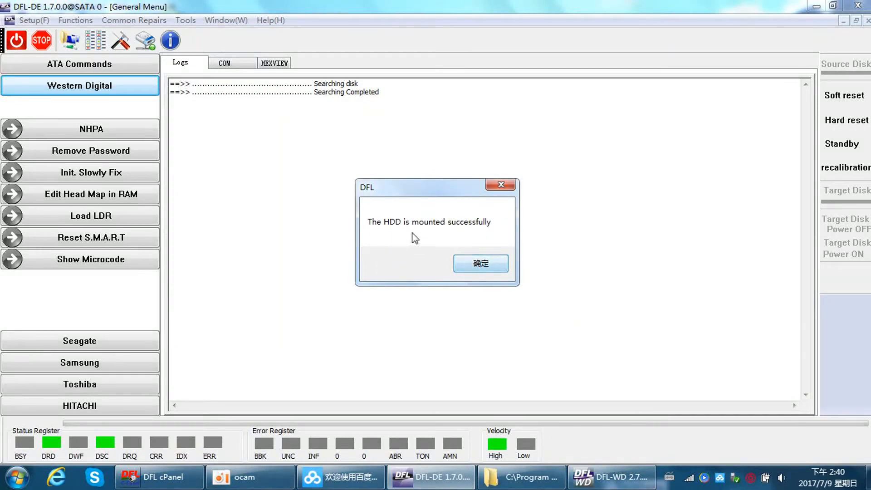
{"action": "left_click", "coordinate": [480, 263]}
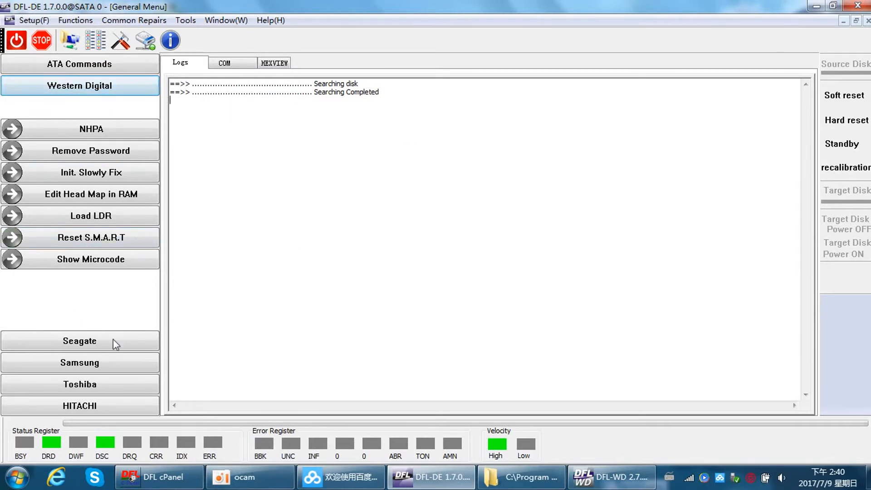
{"action": "mouse_move", "coordinate": [248, 233]}
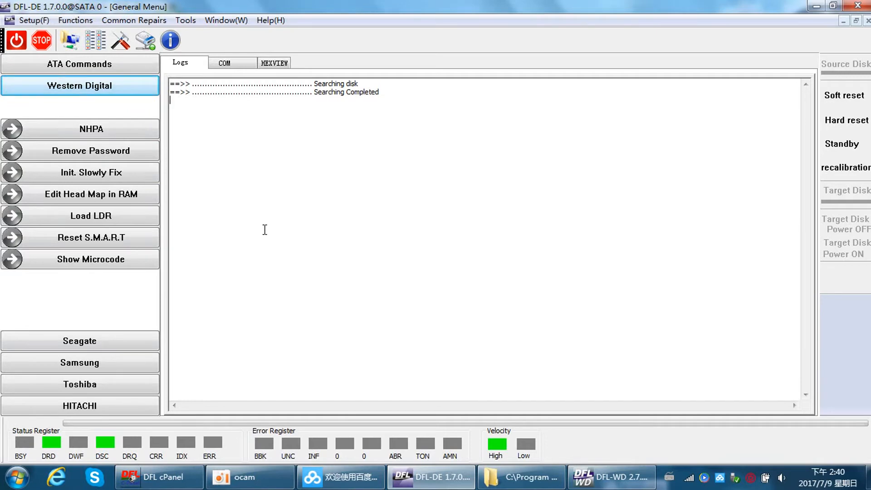
{"action": "left_click", "coordinate": [610, 477]}
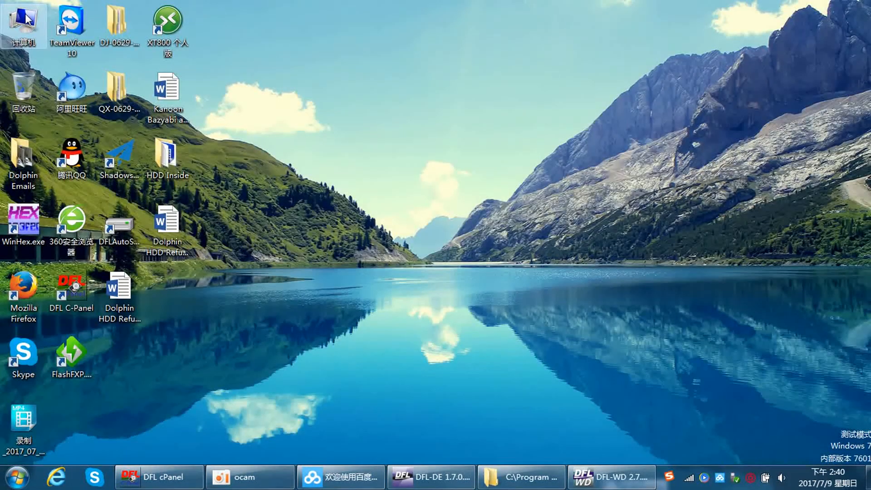
Open Computer maximized and open the 998 MB J: volume
{"action": "double_click", "coordinate": [22, 22]}
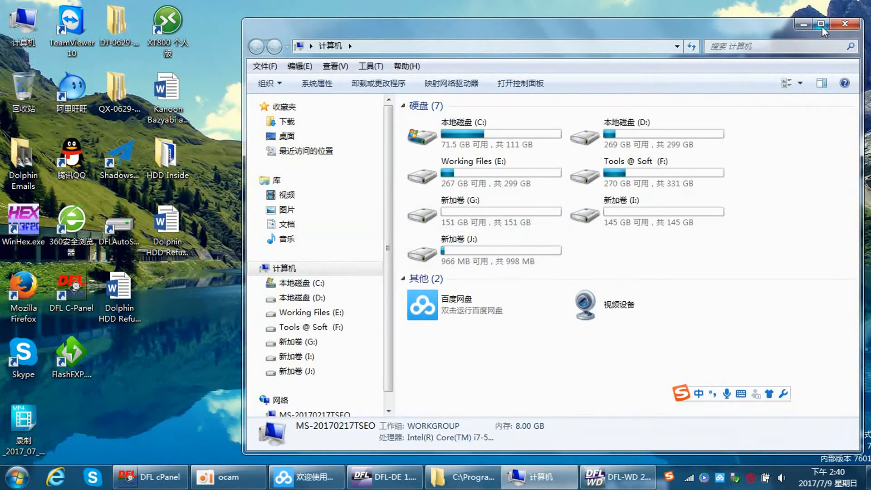
{"action": "left_click", "coordinate": [821, 24]}
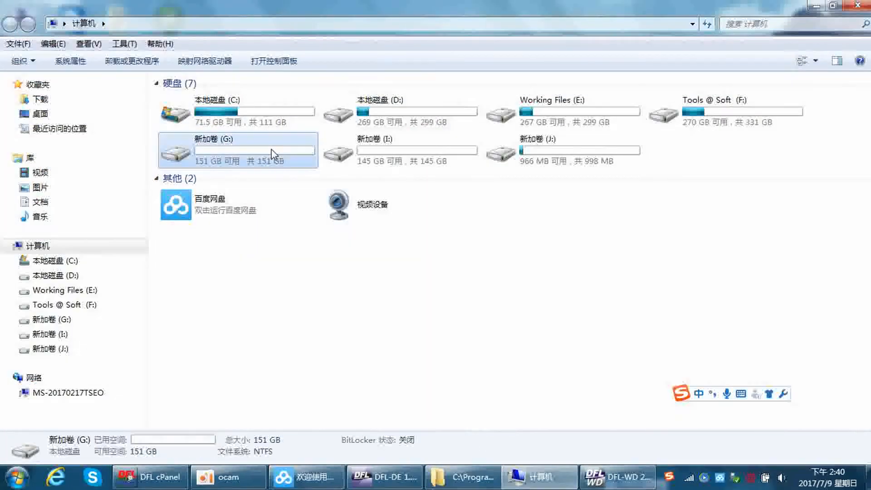
{"action": "left_click", "coordinate": [562, 150]}
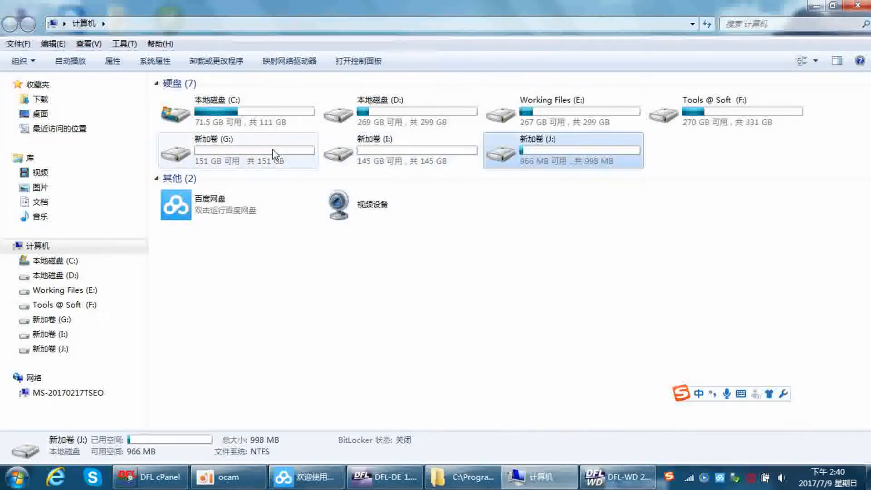
{"action": "mouse_move", "coordinate": [239, 164]}
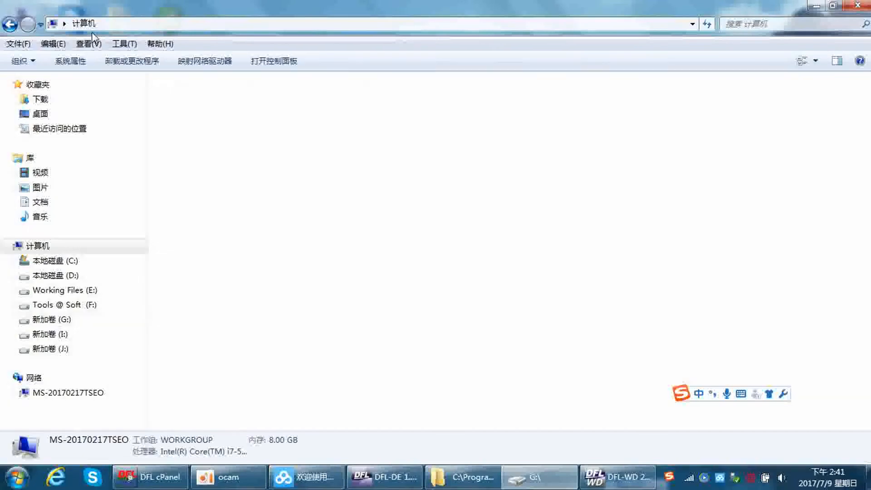
{"action": "double_click", "coordinate": [55, 334]}
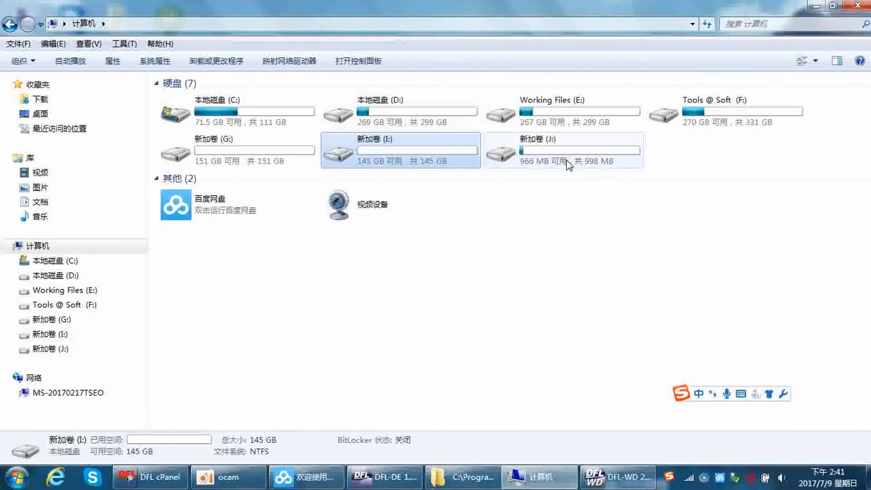
{"action": "double_click", "coordinate": [562, 151]}
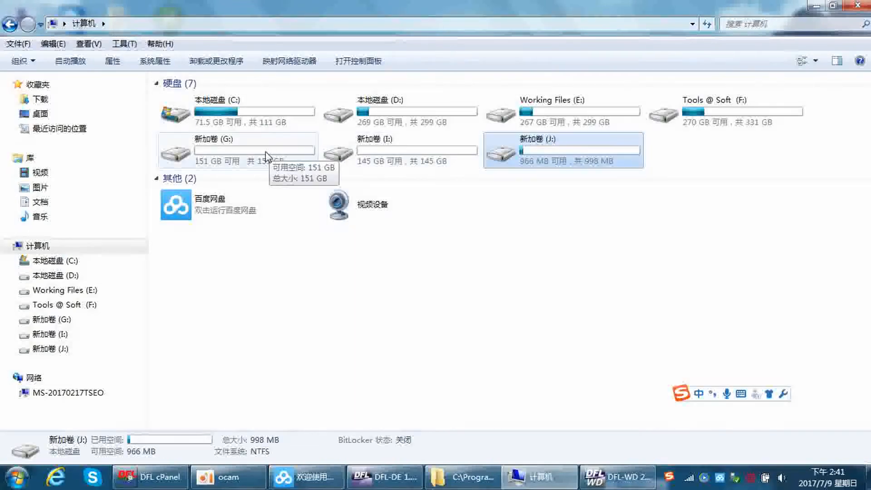
Browse G:'s Word files and I:'s HDD Inside folder, then return to Computer
{"action": "double_click", "coordinate": [233, 150]}
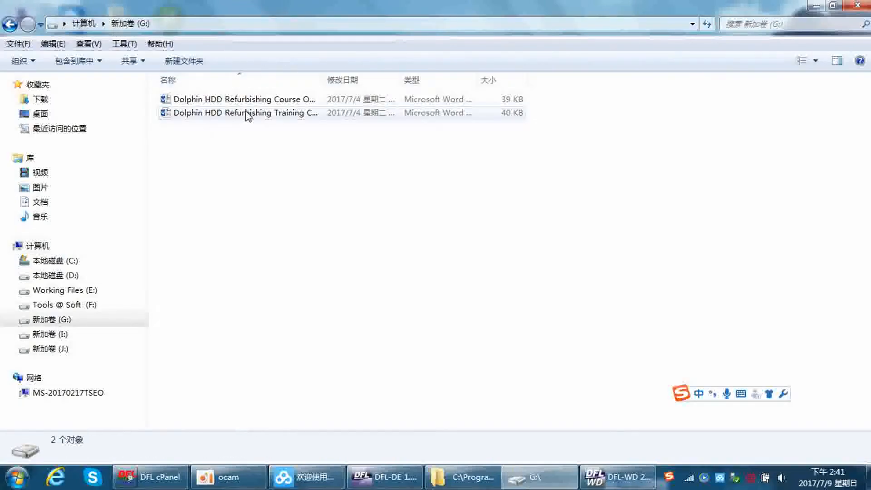
{"action": "mouse_move", "coordinate": [246, 122]}
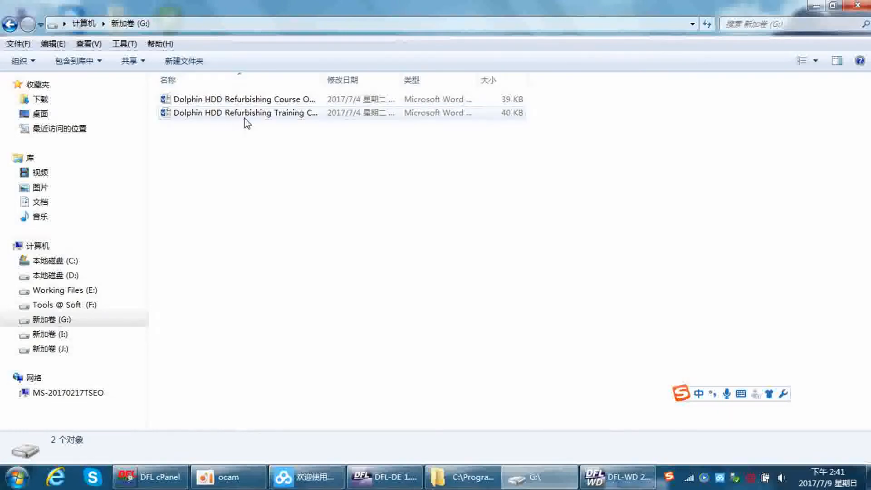
{"action": "left_click", "coordinate": [35, 246]}
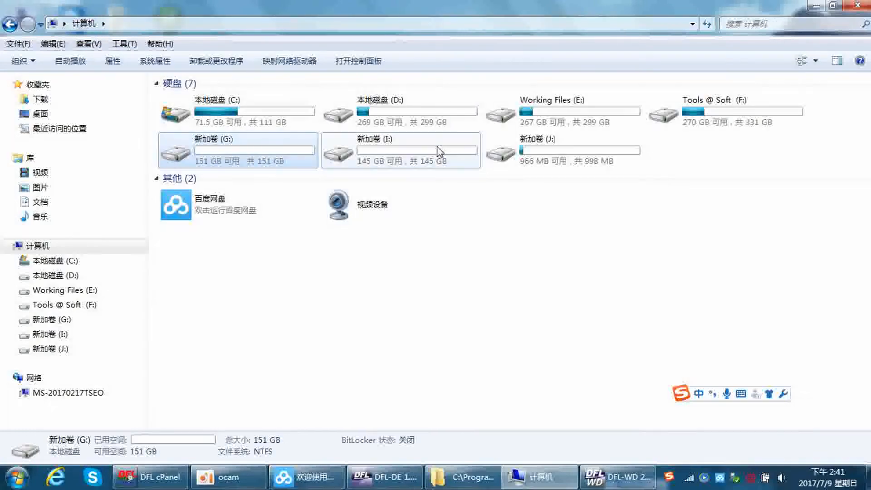
{"action": "double_click", "coordinate": [417, 150]}
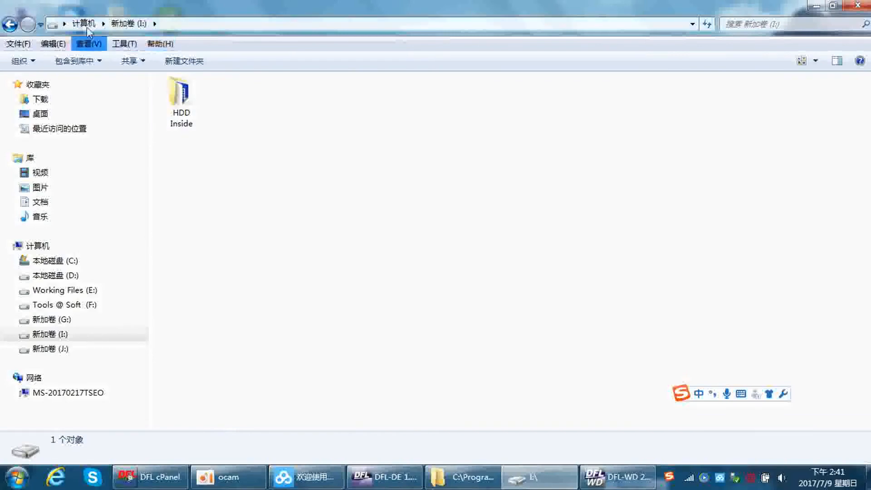
{"action": "left_click", "coordinate": [49, 348]}
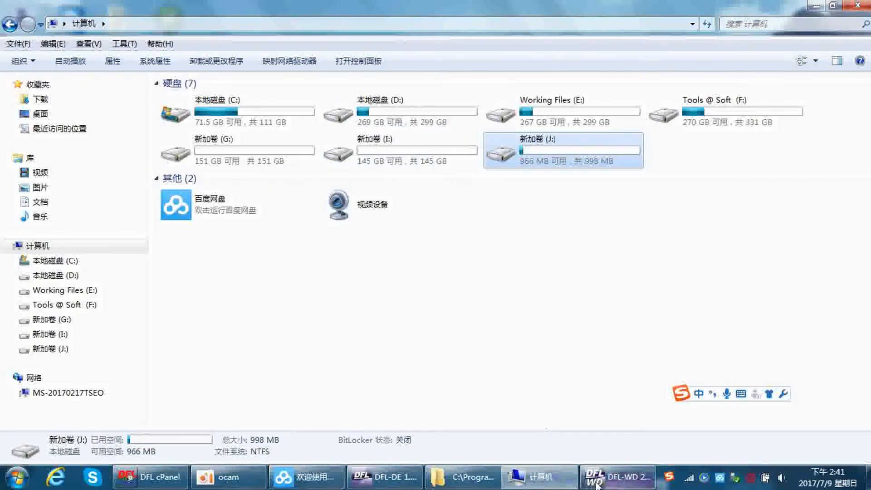
Unmount the ATA 0 disk via Functions > Unmount Disk and dismiss the success notice
{"action": "left_click", "coordinate": [617, 477]}
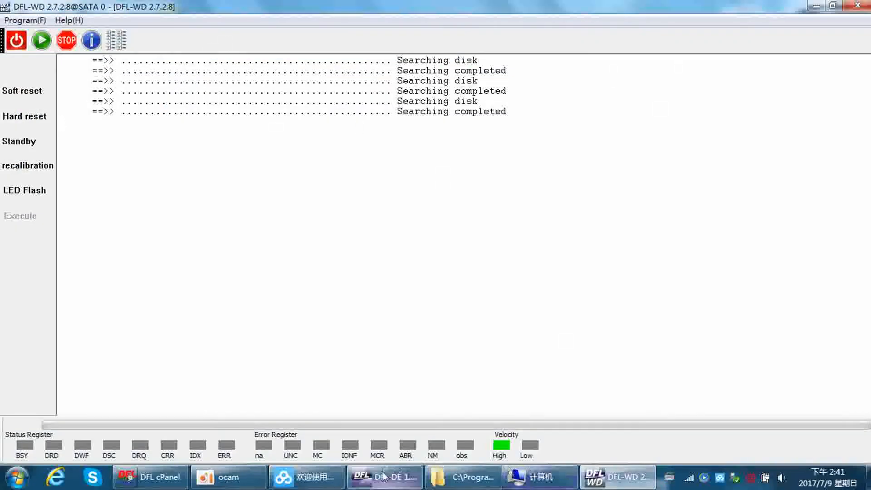
{"action": "left_click", "coordinate": [383, 477]}
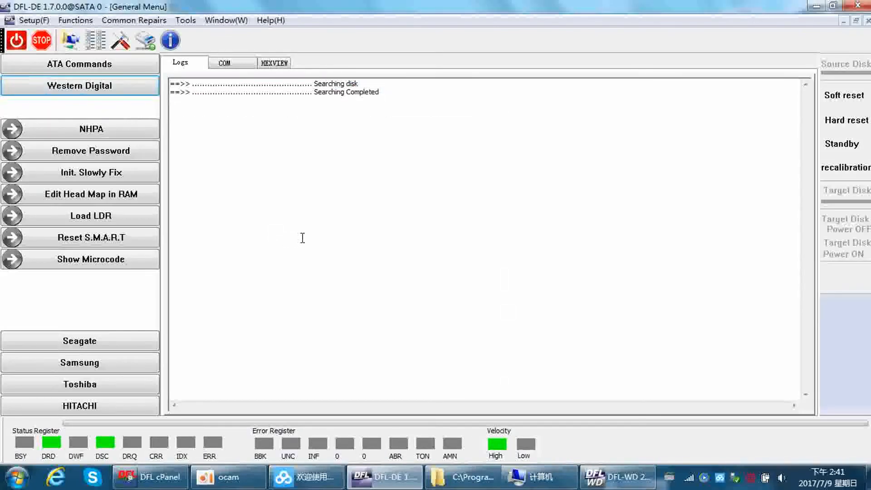
{"action": "left_click", "coordinate": [75, 20]}
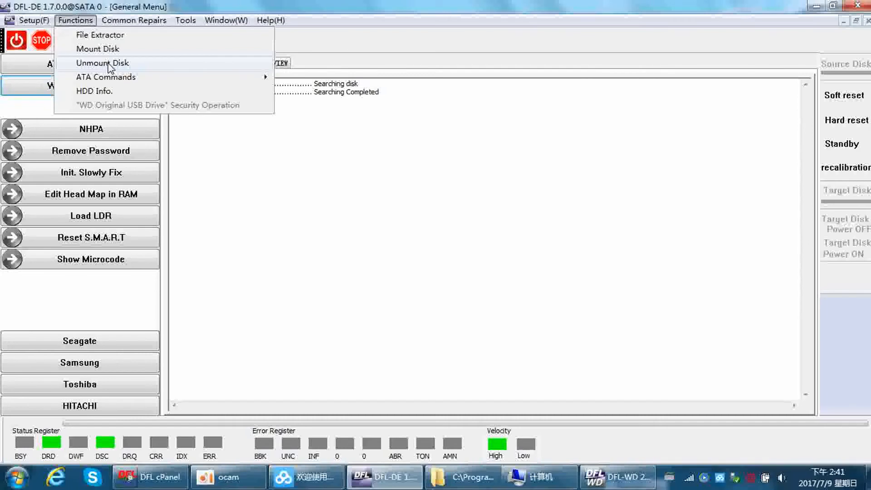
{"action": "left_click", "coordinate": [102, 62]}
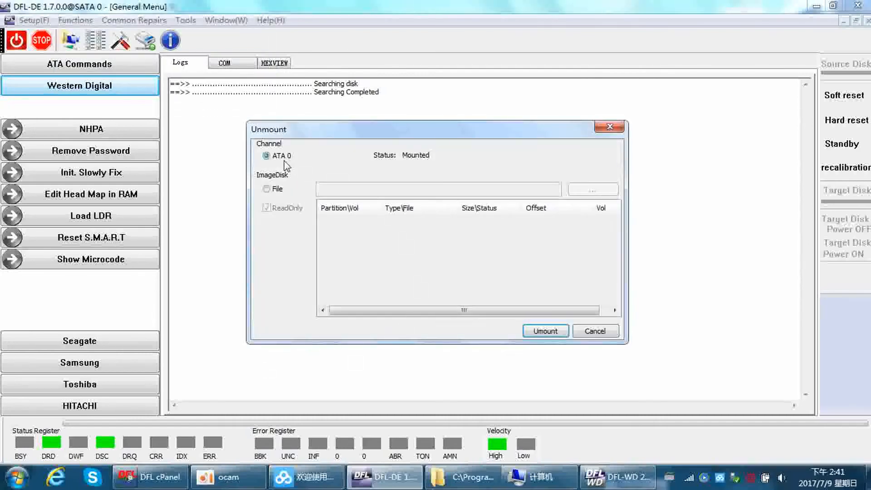
{"action": "left_click", "coordinate": [545, 331]}
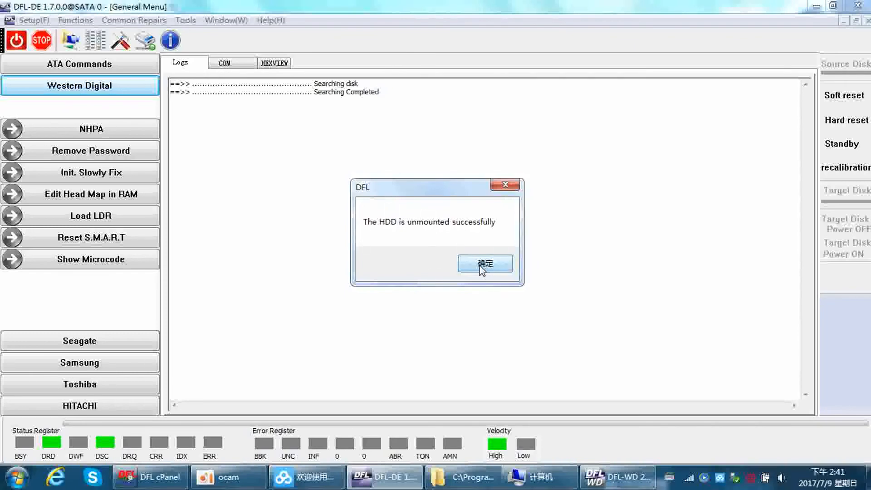
{"action": "left_click", "coordinate": [484, 263]}
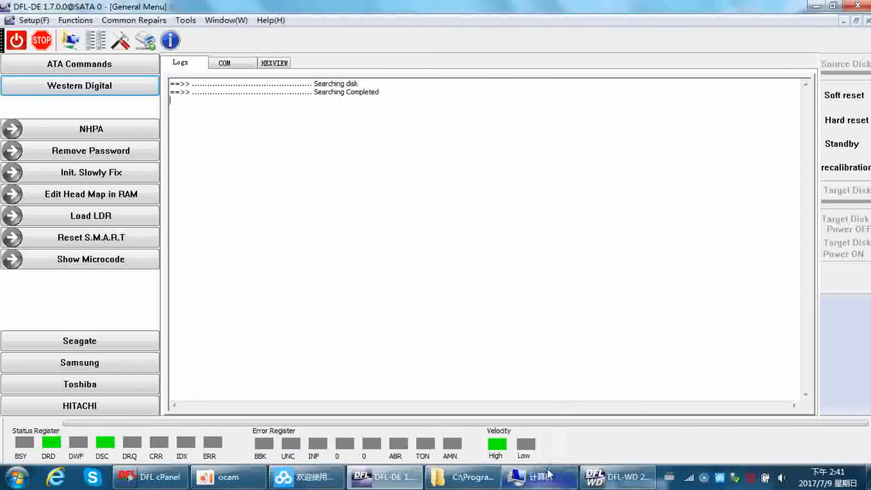
Switch to the Computer window to see only drives C:, D:, E: and F: listed
{"action": "left_click", "coordinate": [537, 477]}
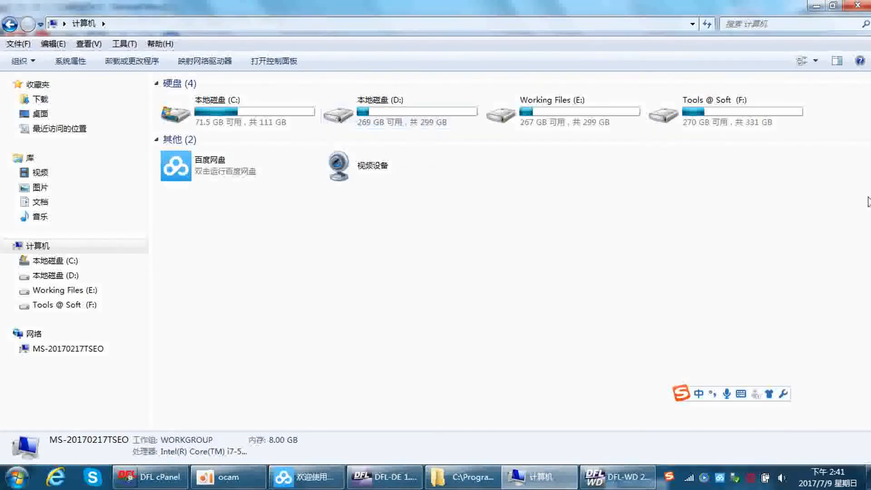
{"action": "mouse_move", "coordinate": [689, 149]}
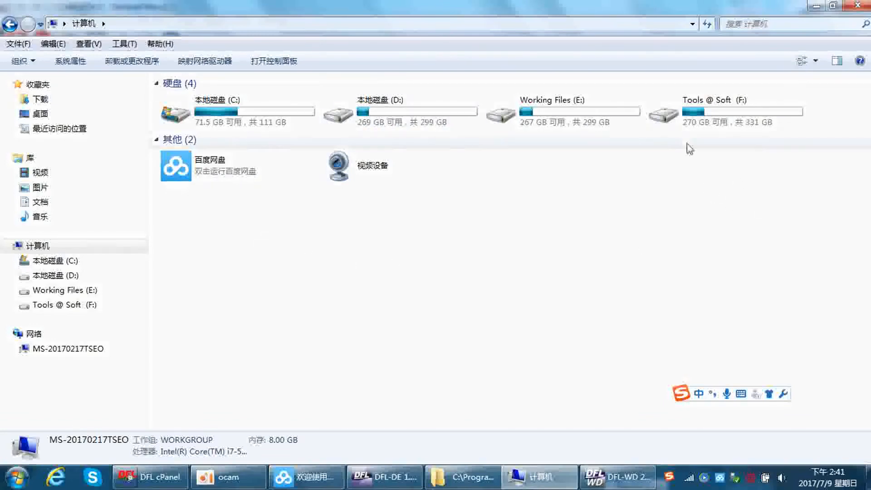
{"action": "mouse_move", "coordinate": [431, 215]}
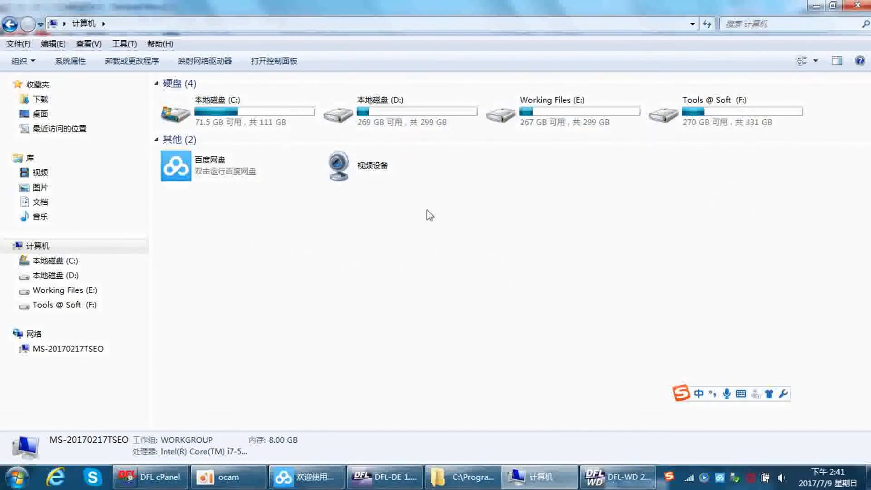
{"action": "mouse_move", "coordinate": [661, 163]}
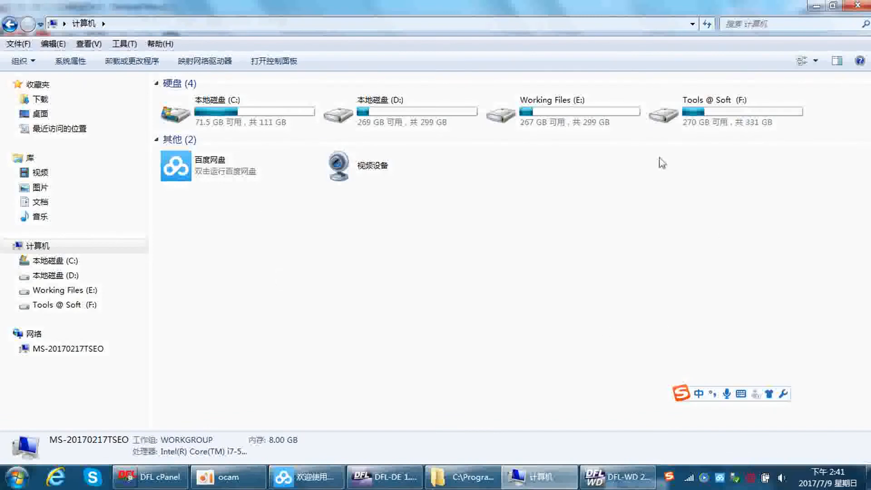
{"action": "mouse_move", "coordinate": [417, 217]}
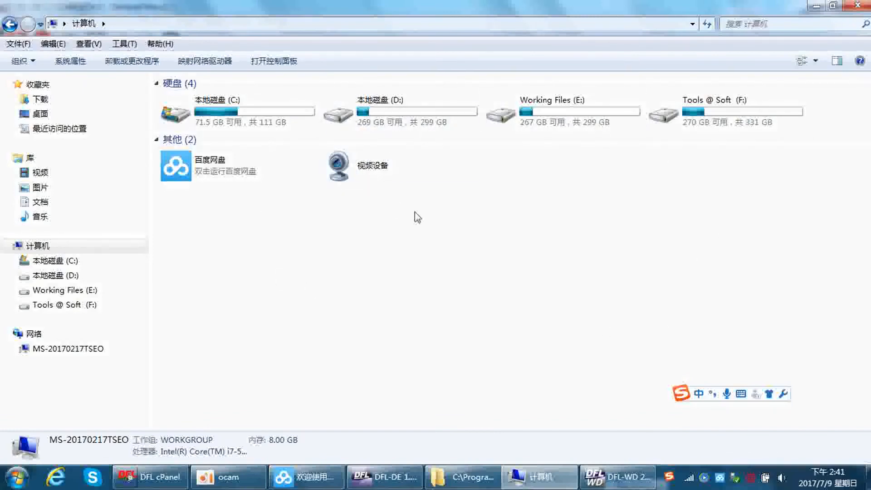
{"action": "mouse_move", "coordinate": [601, 210]}
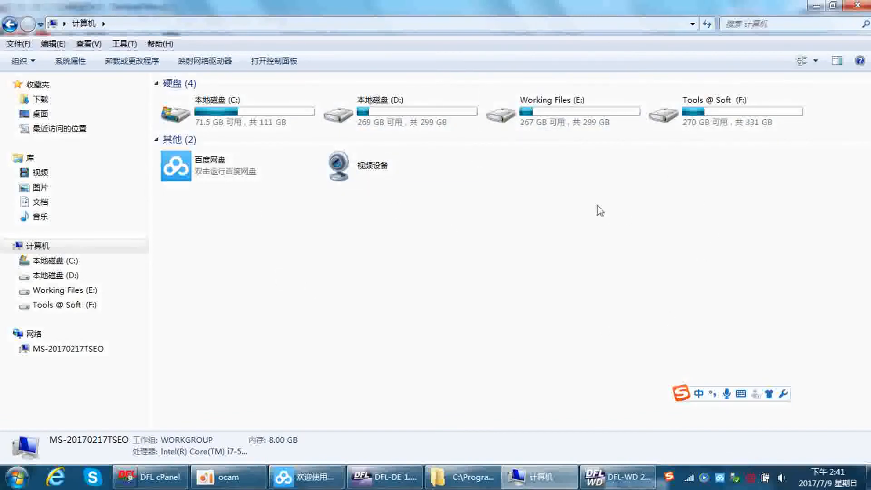
Remount the ATA 0 disk, close the I: AutoPlay popup, and dismiss the success message
{"action": "left_click", "coordinate": [383, 477]}
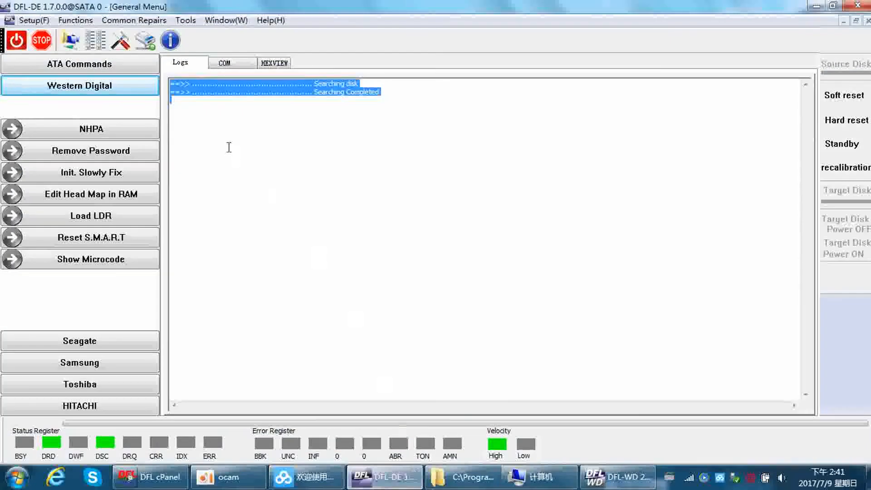
{"action": "left_click", "coordinate": [100, 40]}
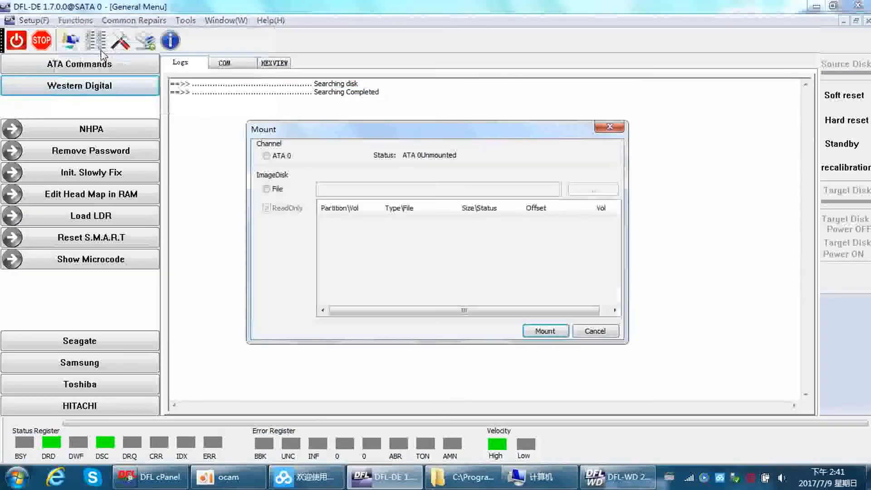
{"action": "left_click", "coordinate": [267, 156]}
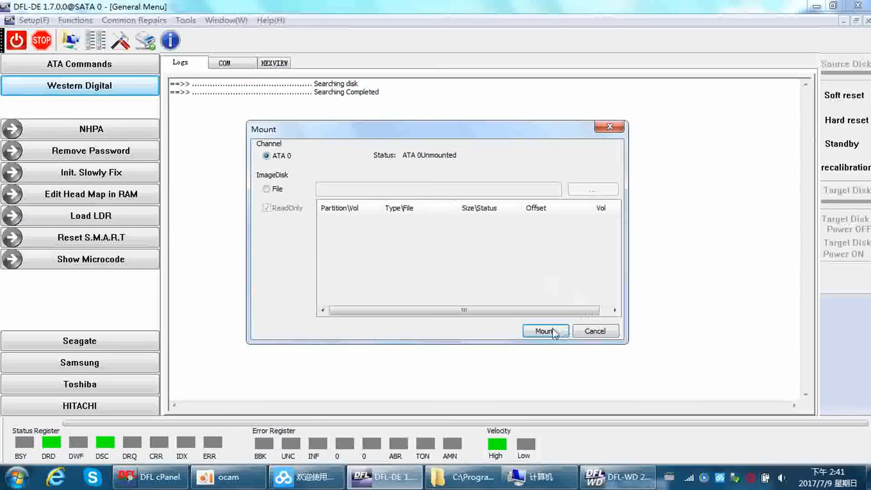
{"action": "left_click", "coordinate": [545, 330]}
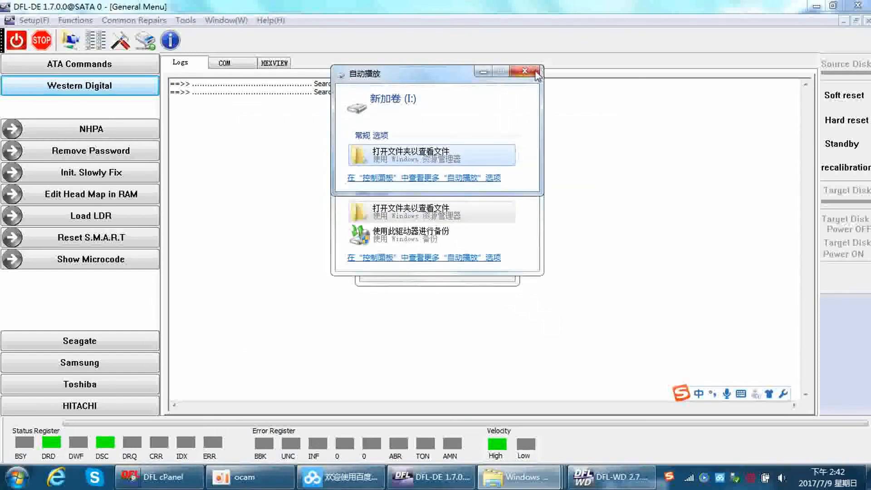
{"action": "left_click", "coordinate": [523, 71]}
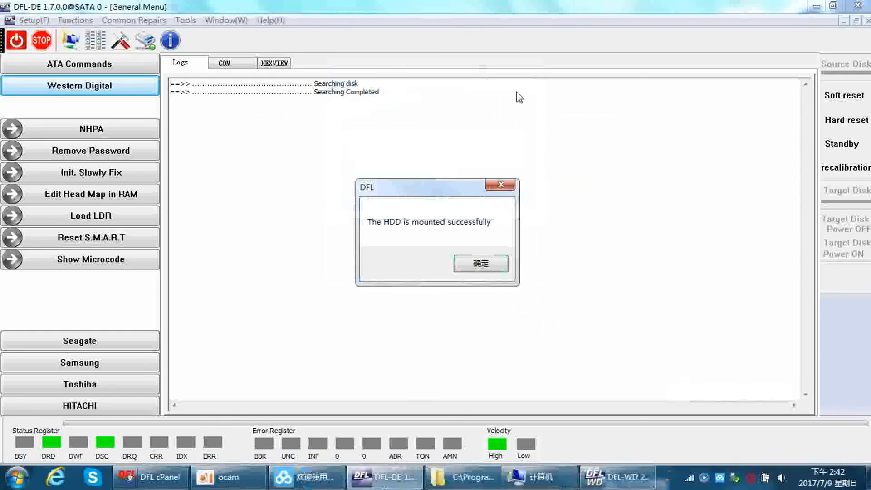
{"action": "left_click", "coordinate": [480, 263]}
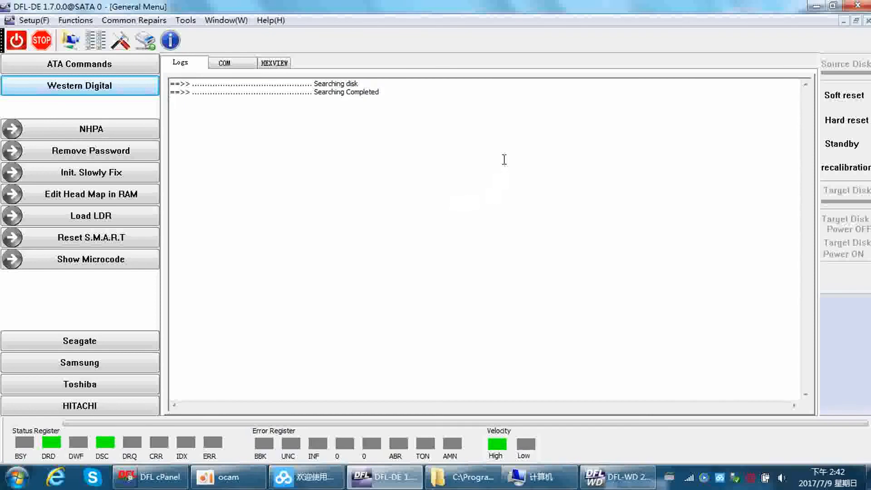
Select remounted volumes H: and I: in Computer to check details, then close Explorer
{"action": "left_click", "coordinate": [539, 477]}
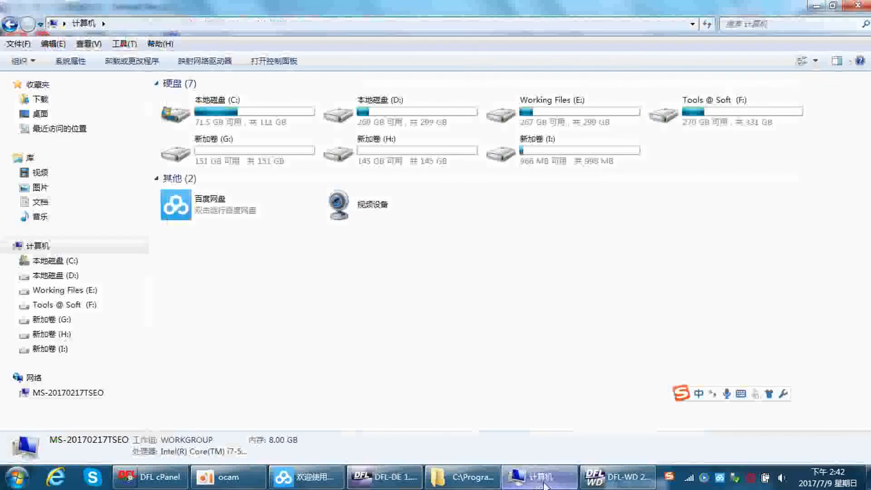
{"action": "left_click", "coordinate": [416, 151]}
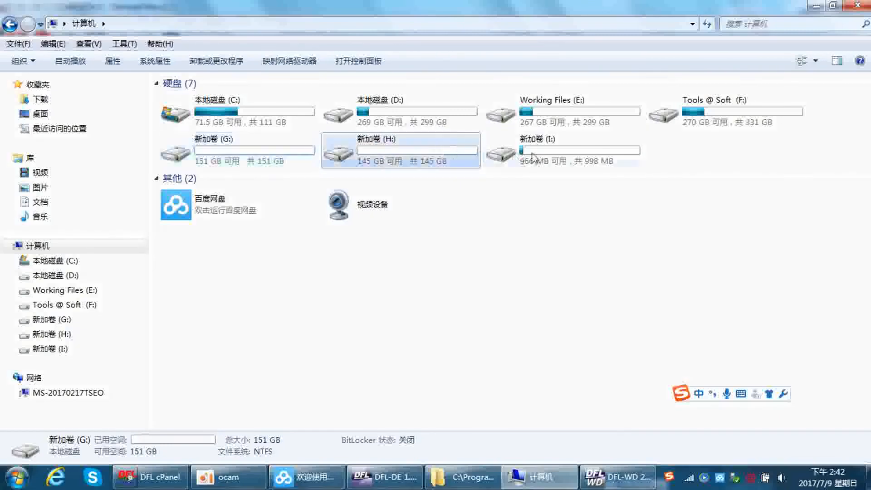
{"action": "left_click", "coordinate": [562, 150]}
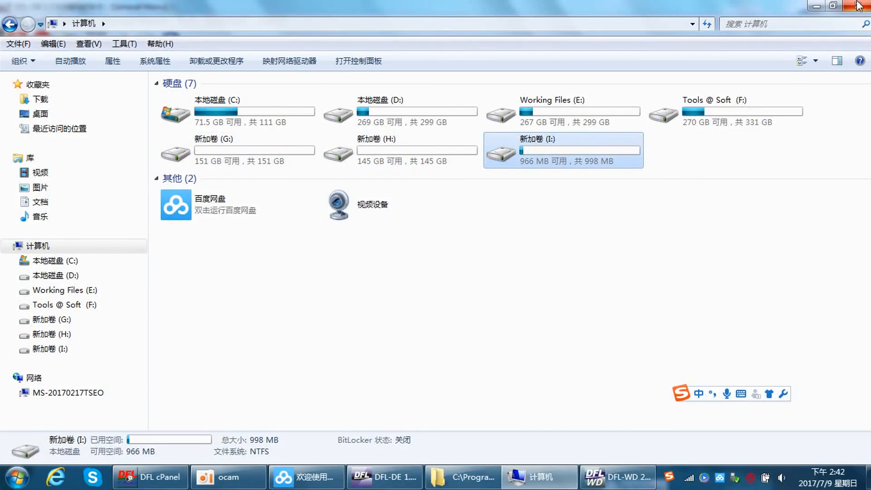
{"action": "left_click", "coordinate": [431, 477]}
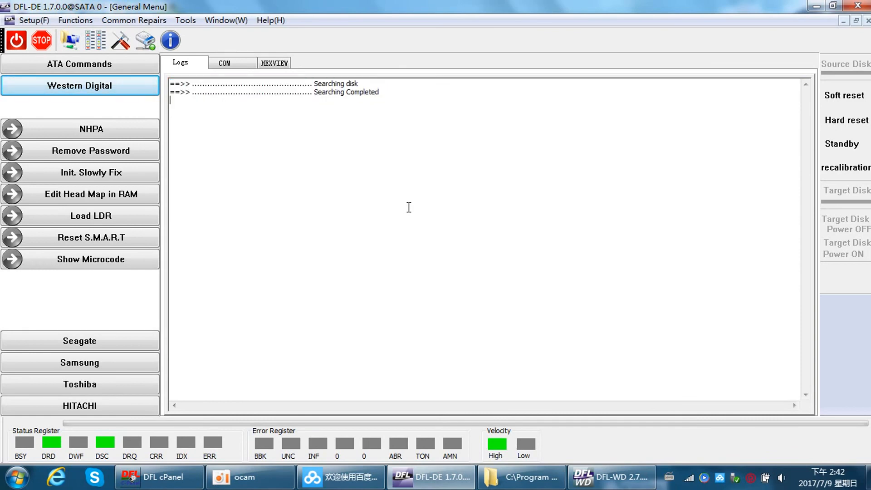
{"action": "mouse_move", "coordinate": [367, 207]}
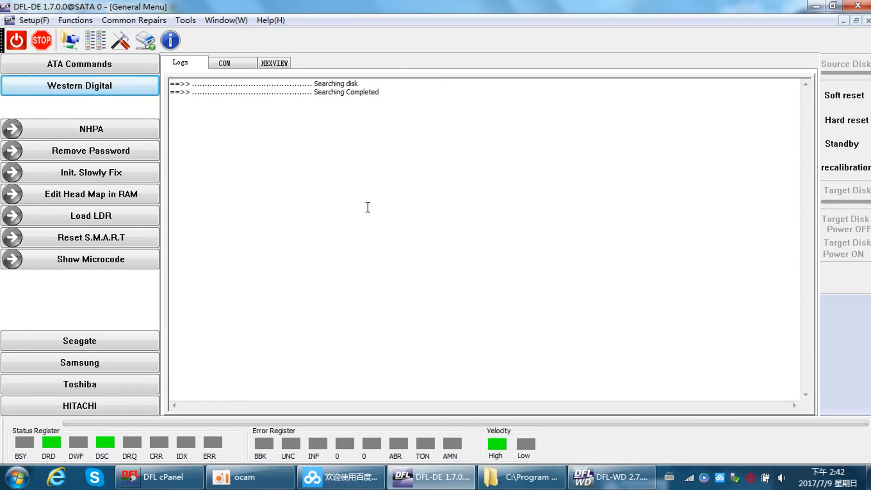